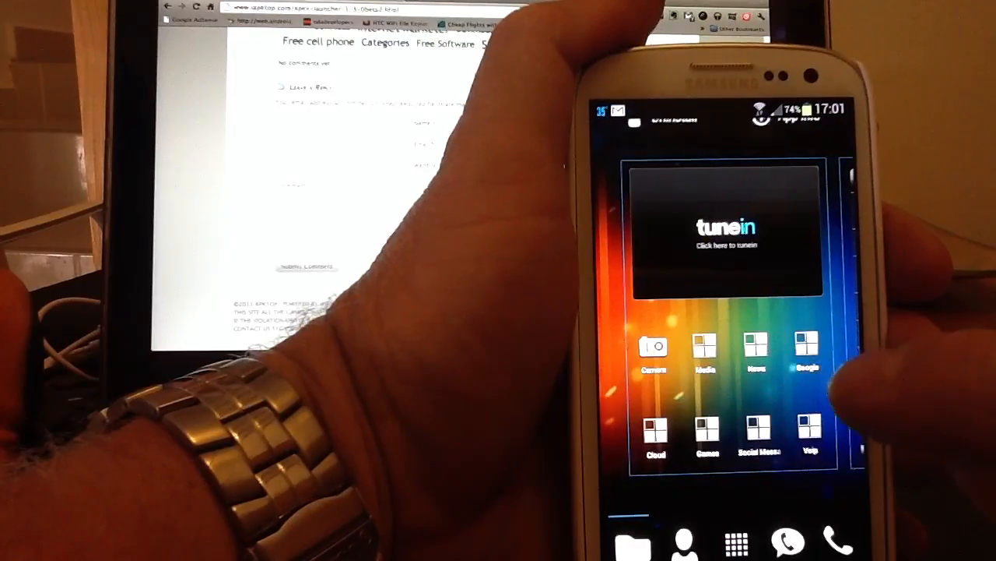
Show the app drawer's Downloaded tab listing 1Weather, Adobe Reader and Apex Launcher Pro
{"action": "left_click", "coordinate": [755, 355]}
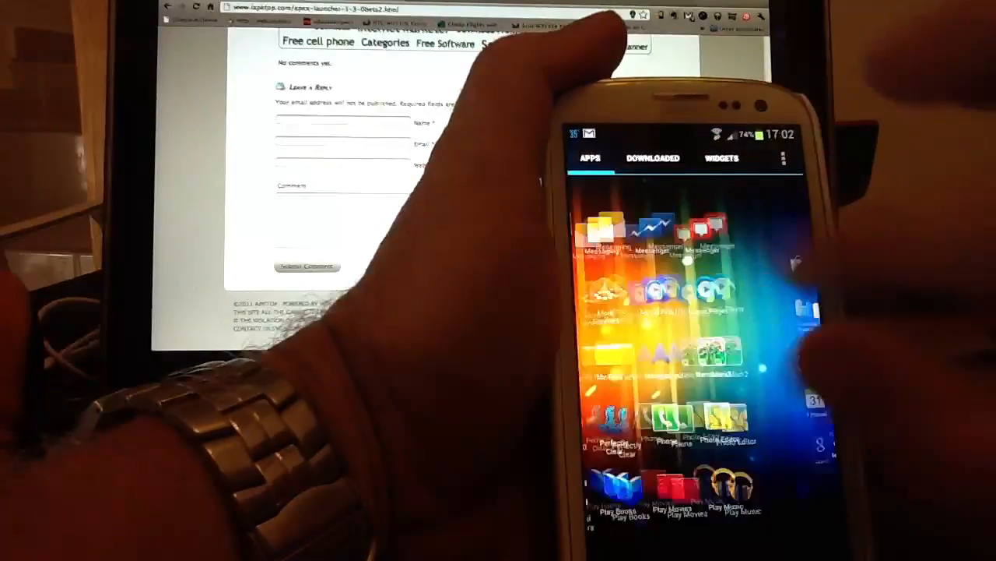
{"action": "left_click", "coordinate": [652, 161]}
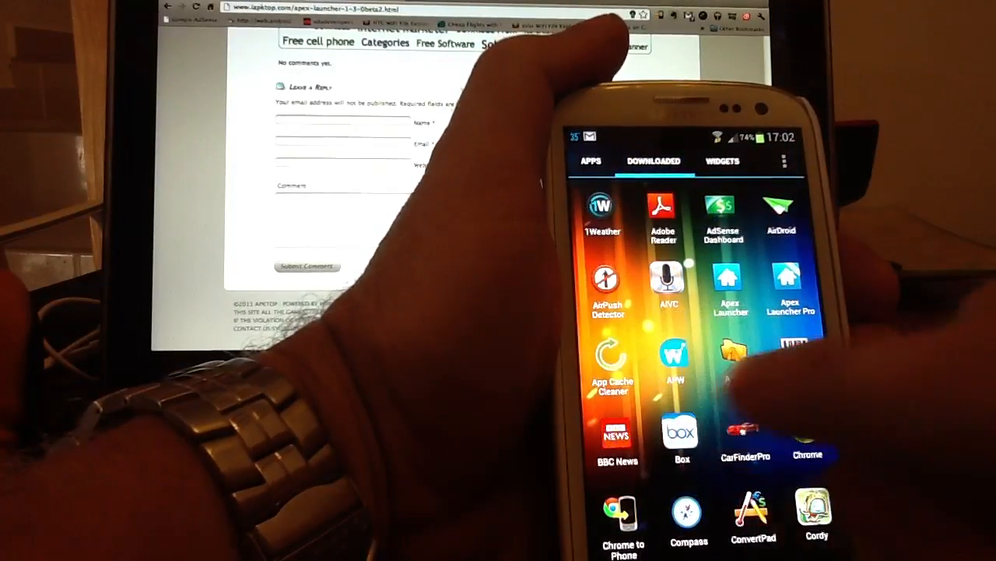